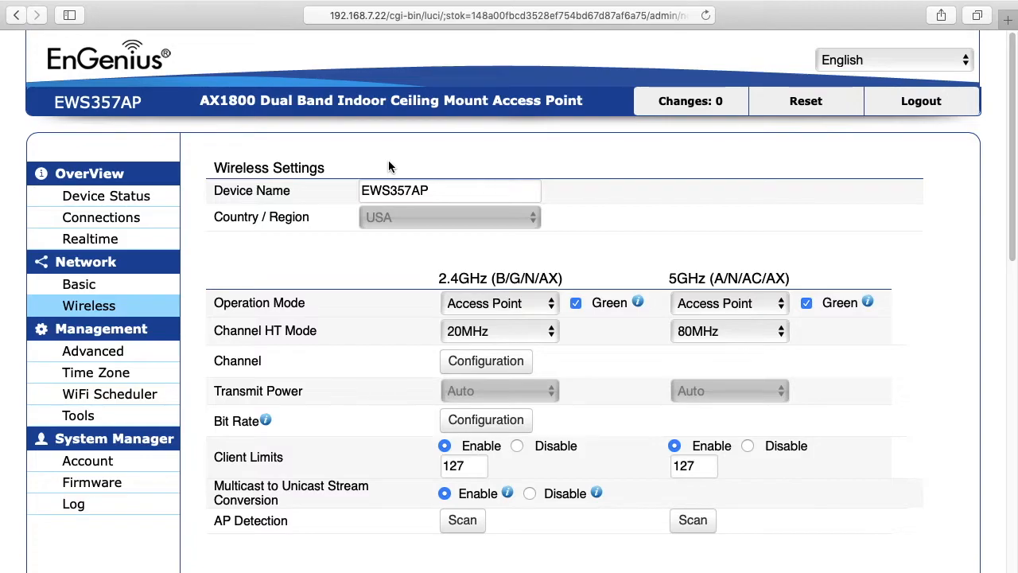
mouse_move(433, 146)
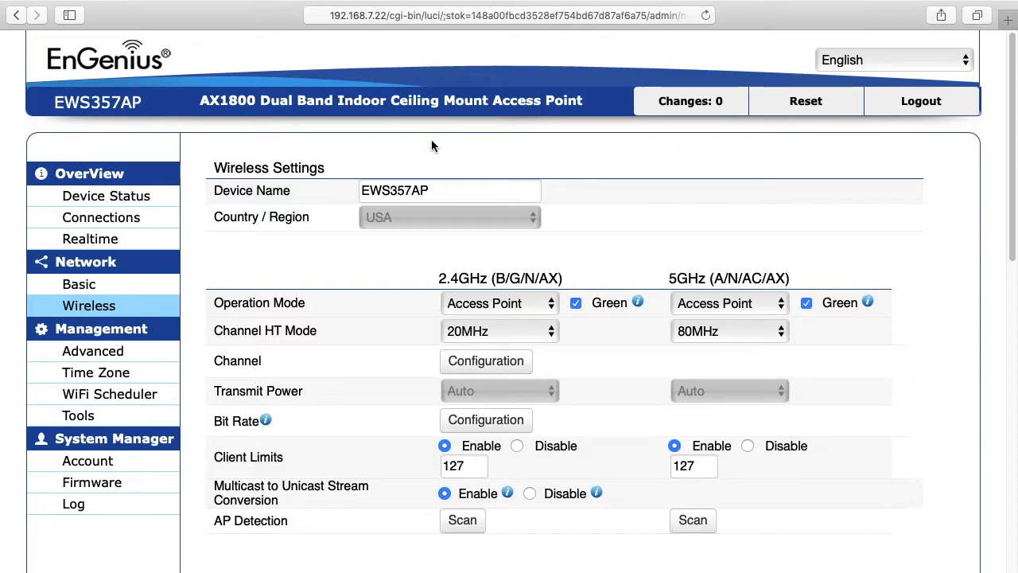
mouse_move(397, 6)
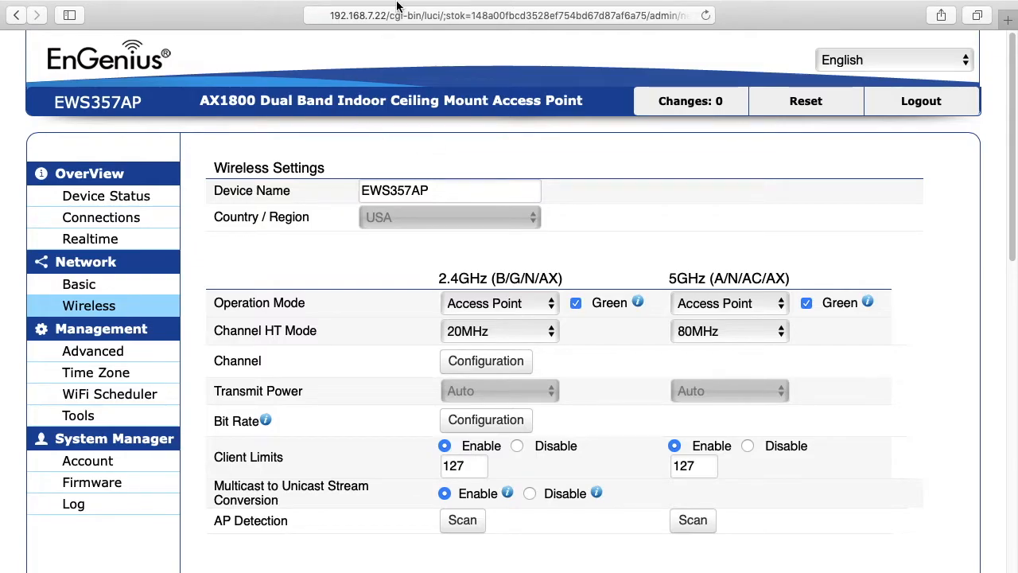
- Scroll to the Wireless Settings Access Point table showing EnGeniusAP with only 5GHz checked
scroll(down, 3)
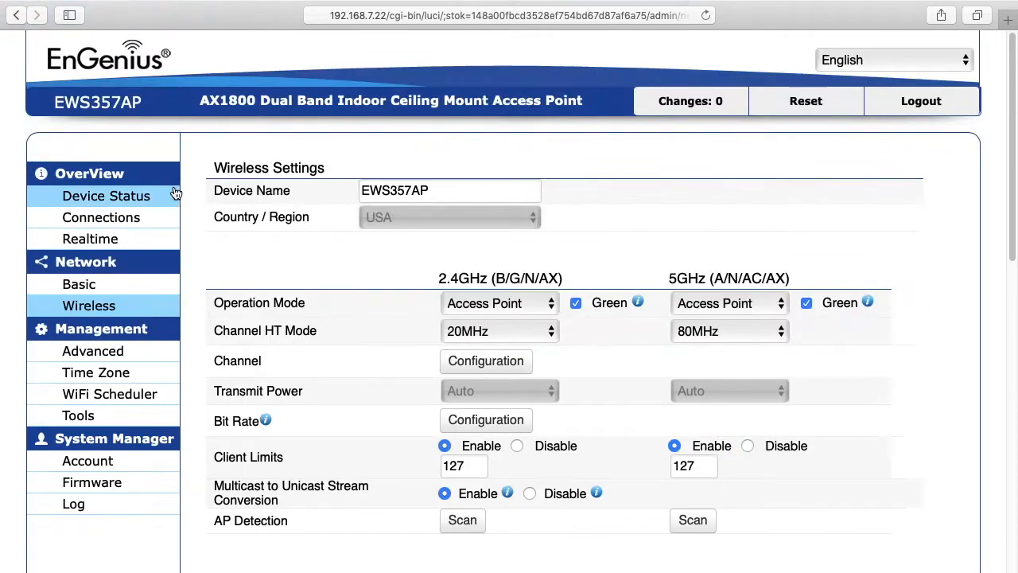
scroll(down, 3)
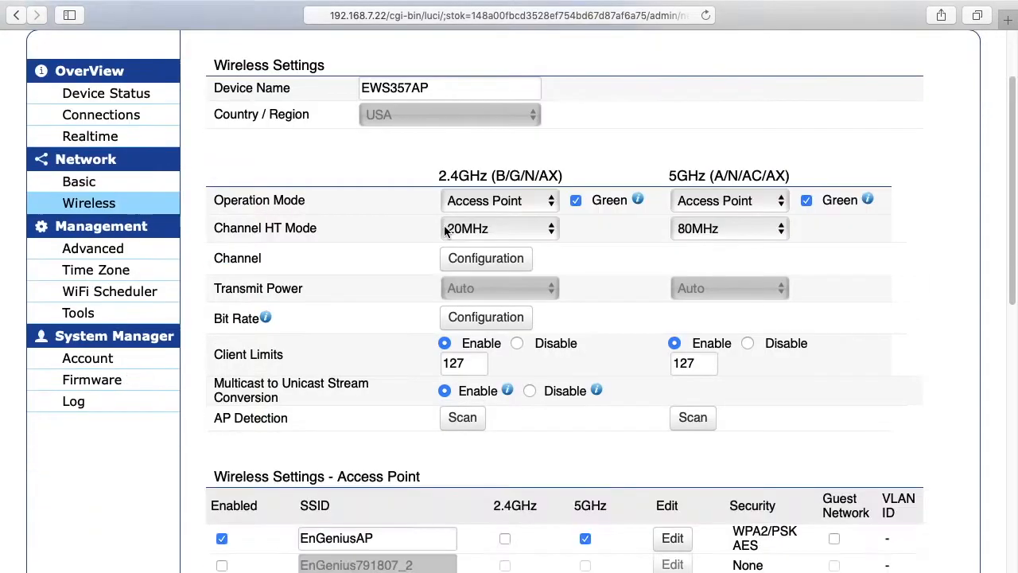
scroll(down, 3)
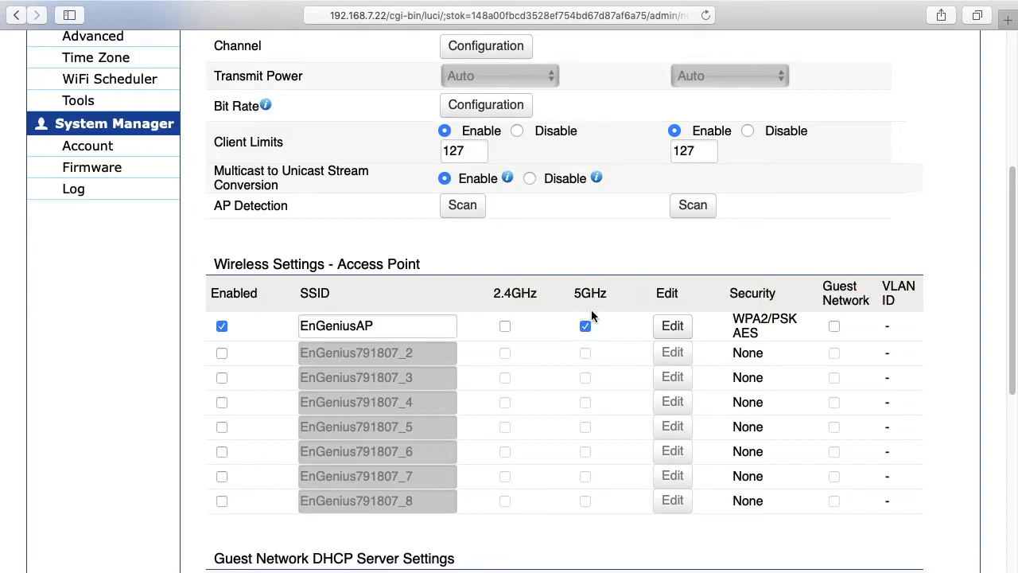
mouse_move(509, 298)
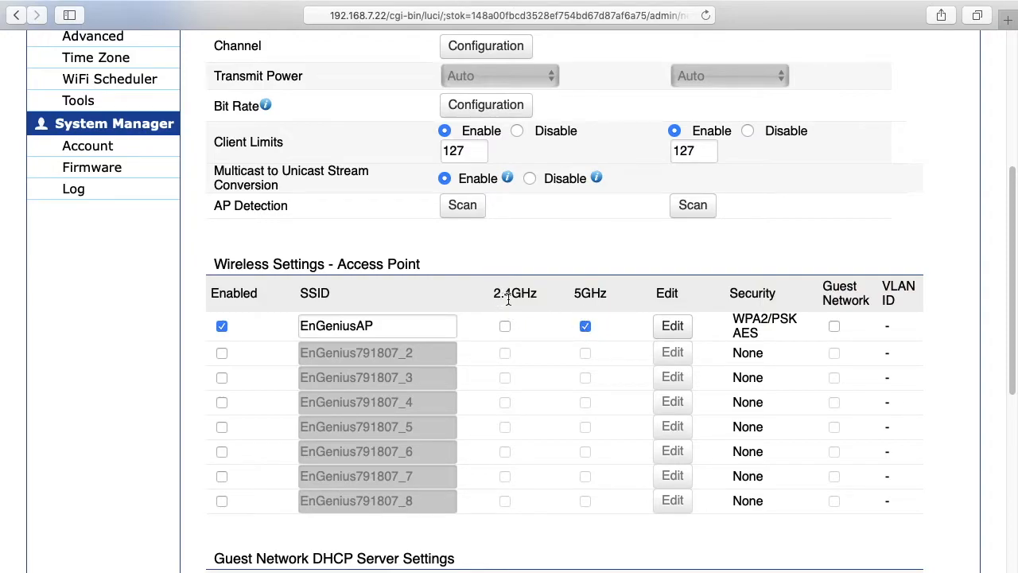
- Review EnGeniusAP's edit page — 5G only, WPA2-PSK security — then head toward Terminal
click(672, 325)
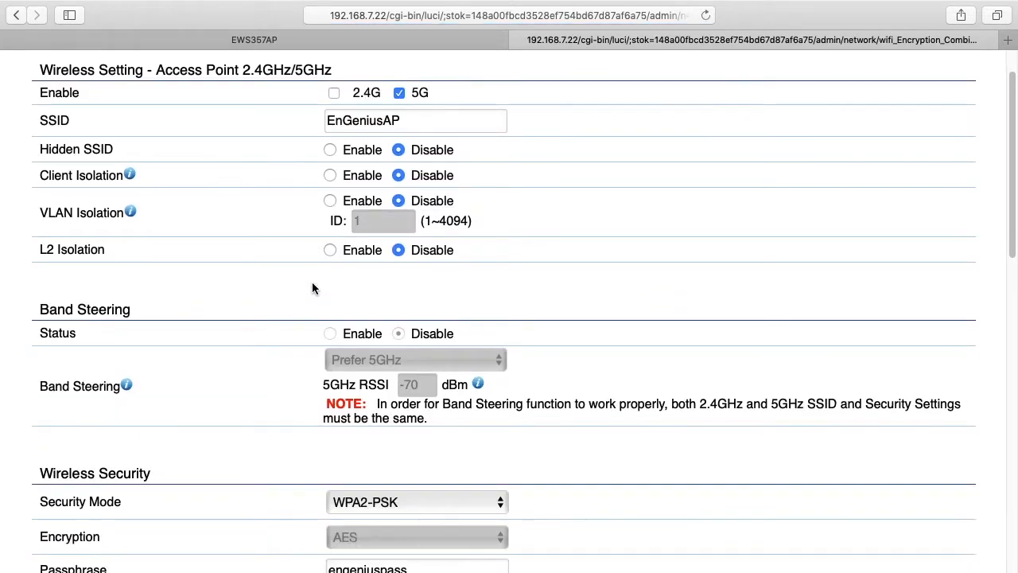
scroll(down, 3)
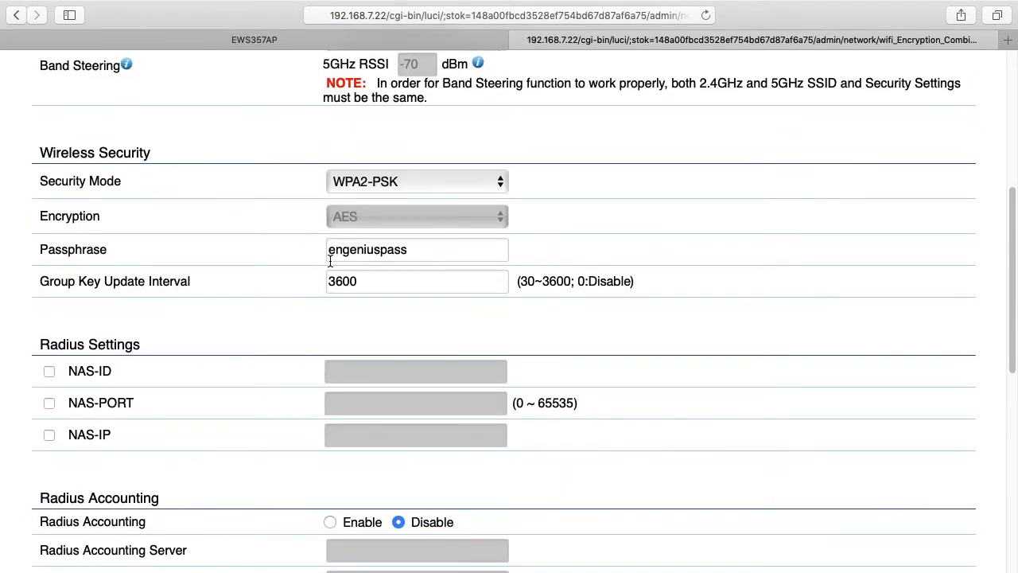
scroll(down, 3)
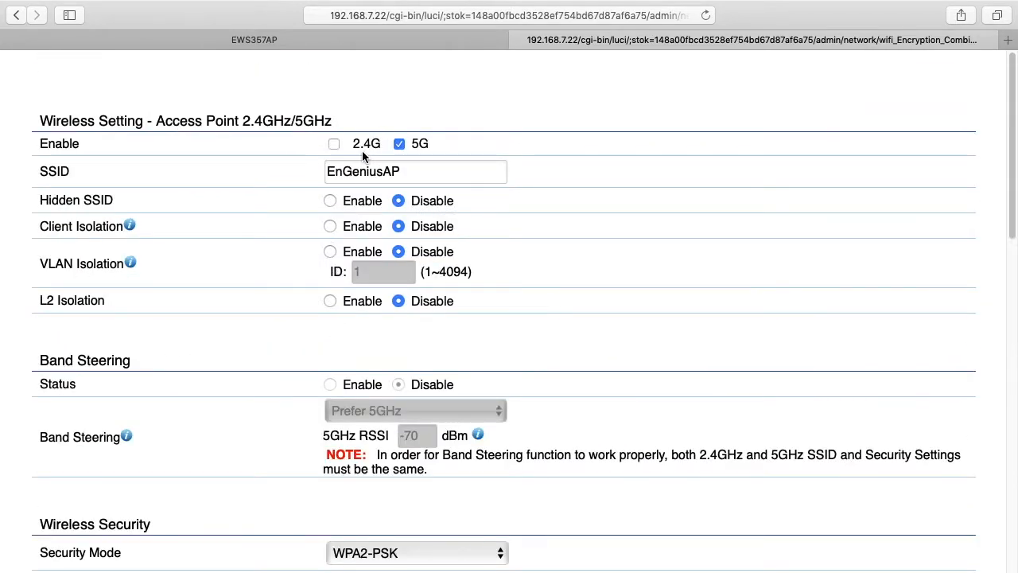
key(cmd+tab)
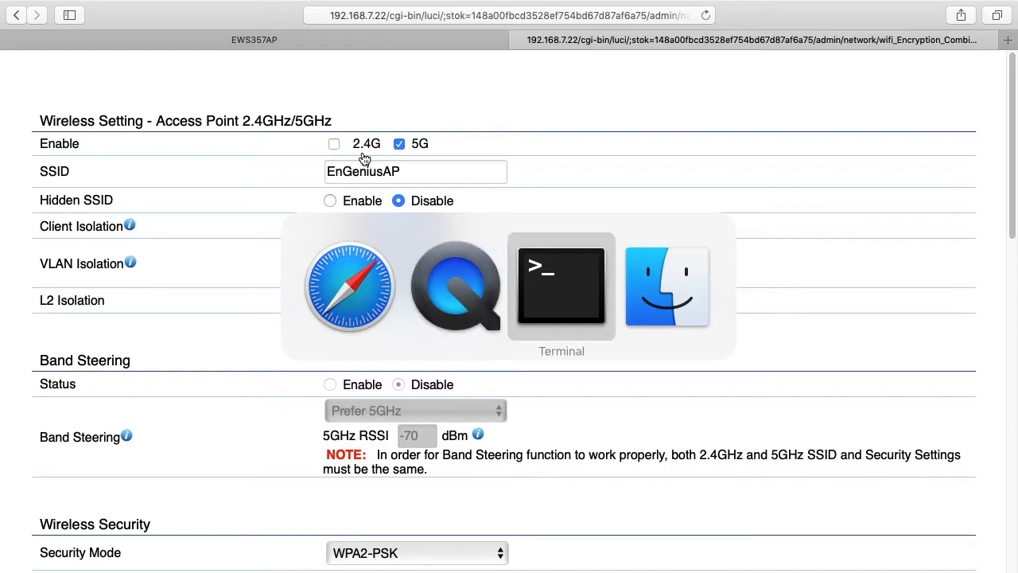
- Focus Terminal to prepare the iperf3 -c 192.168.7.175 client command at the bash prompt
click(560, 286)
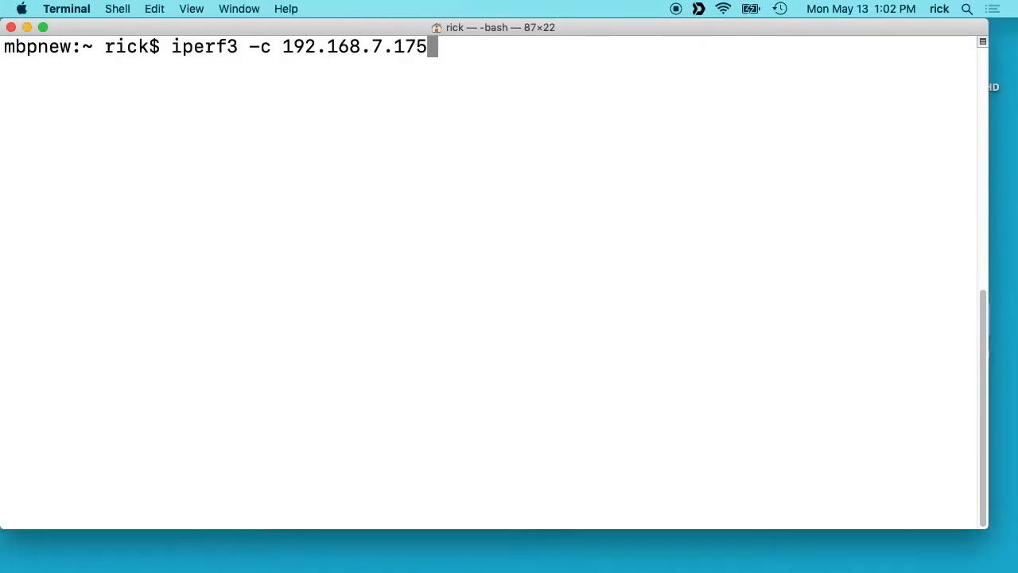
mouse_move(191, 52)
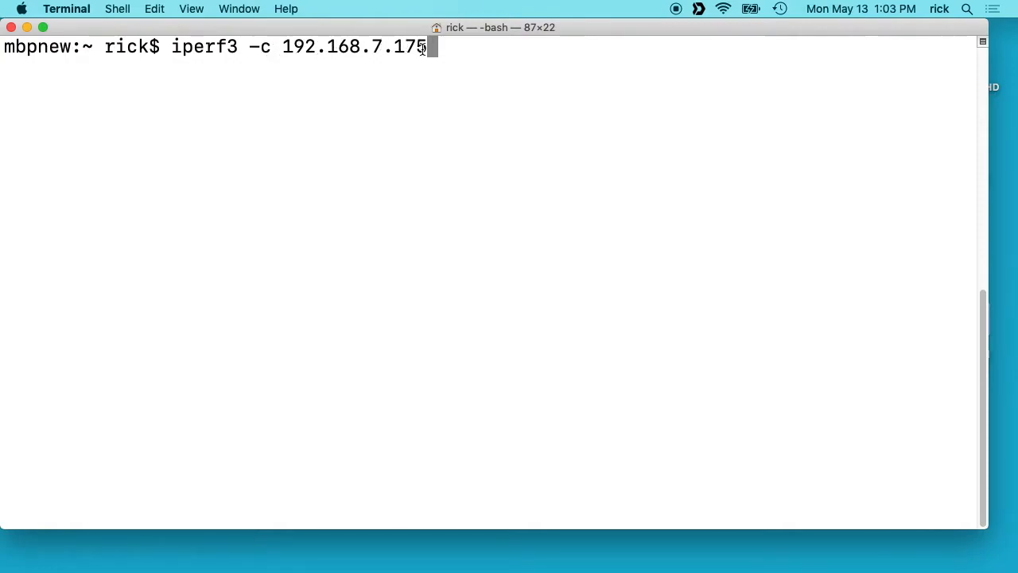
mouse_move(413, 56)
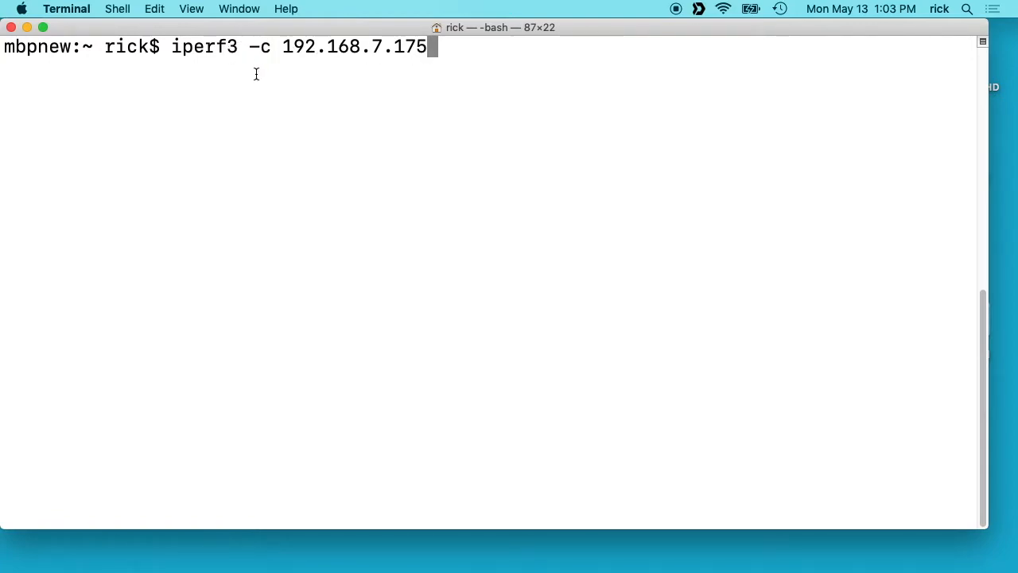
mouse_move(173, 54)
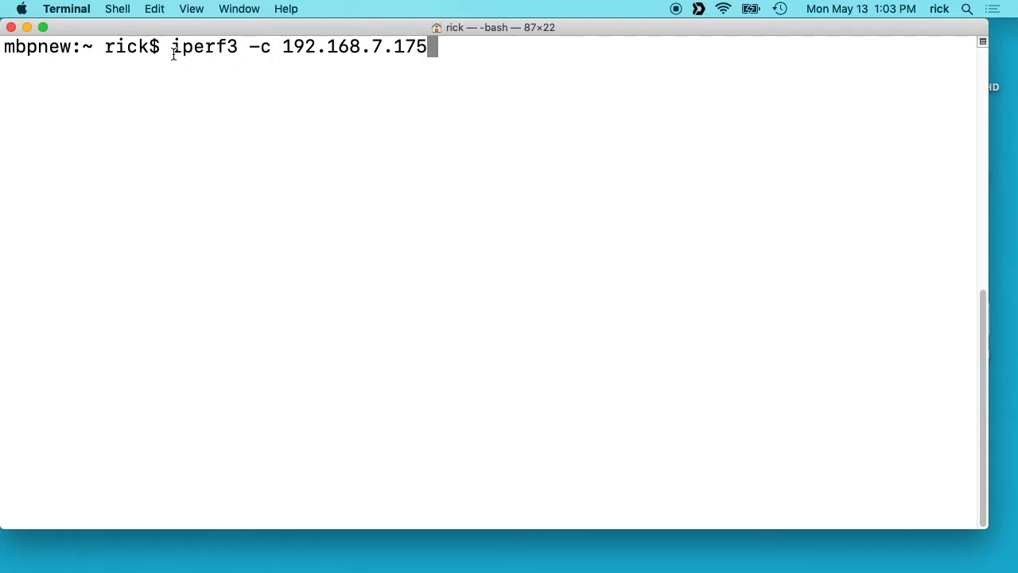
mouse_move(176, 59)
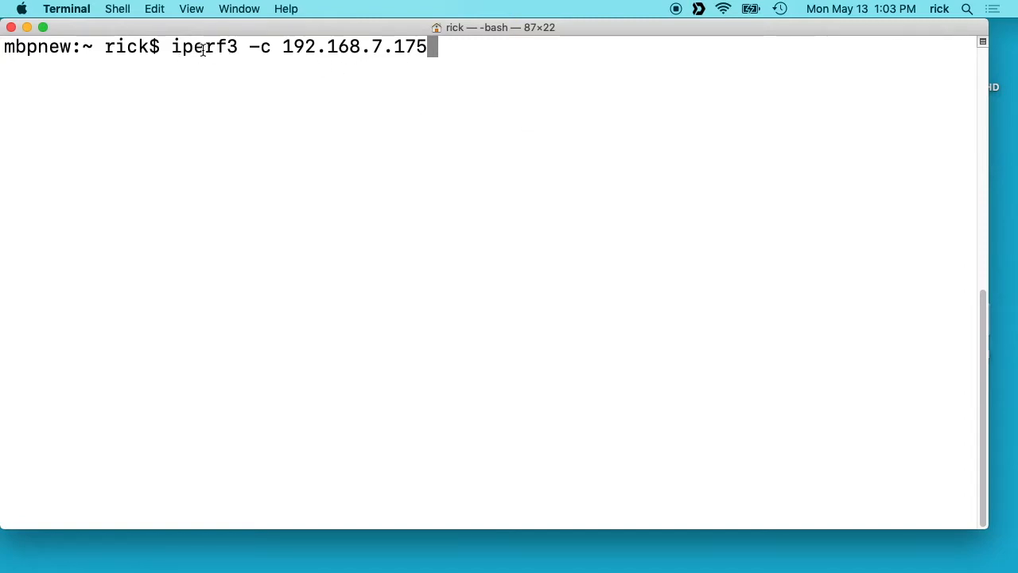
mouse_move(488, 75)
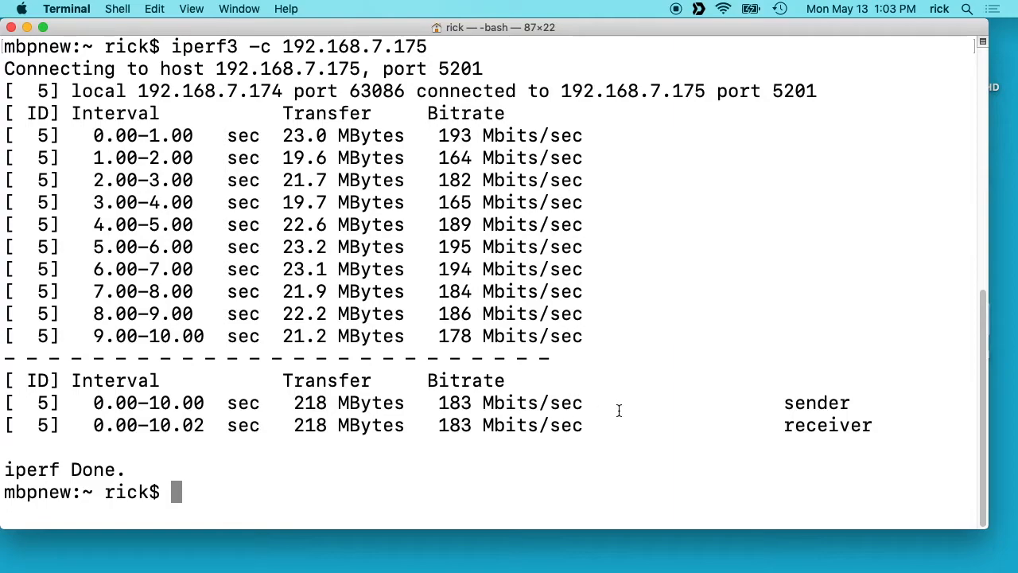
mouse_move(894, 428)
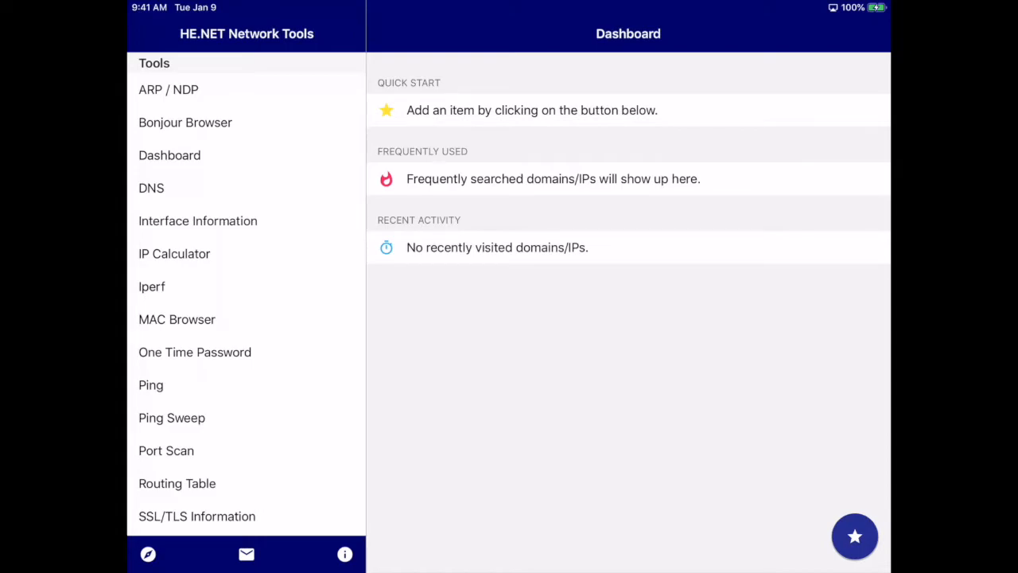
- Choose the Iperf tool from the Tools sidebar in Iperf3 mode
click(151, 286)
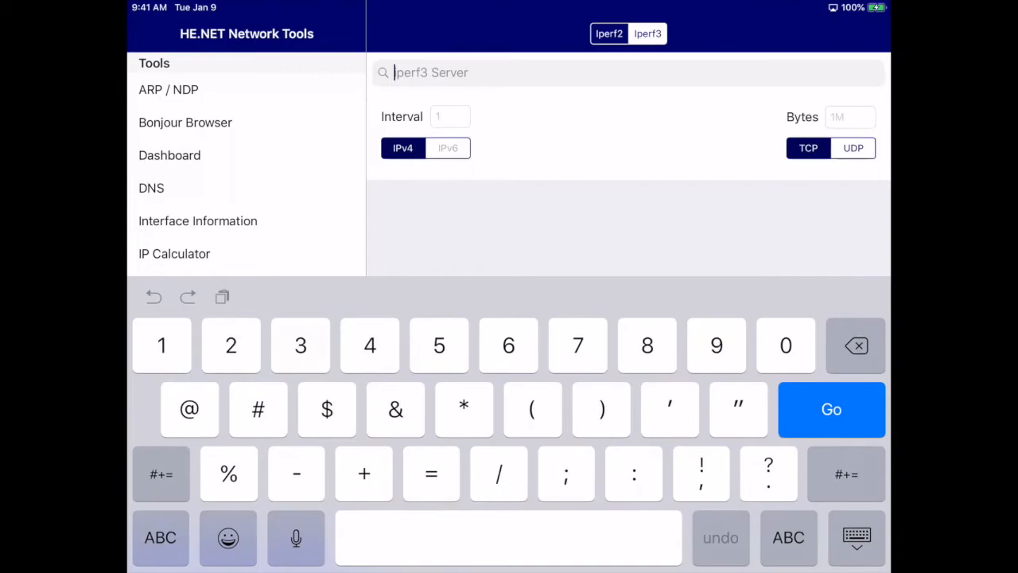
- Start an iperf3 TCP IPv4 test to server 192.168.7.175 with 300M bytes
text(192.168.7.175)
click(850, 117)
text(300M)
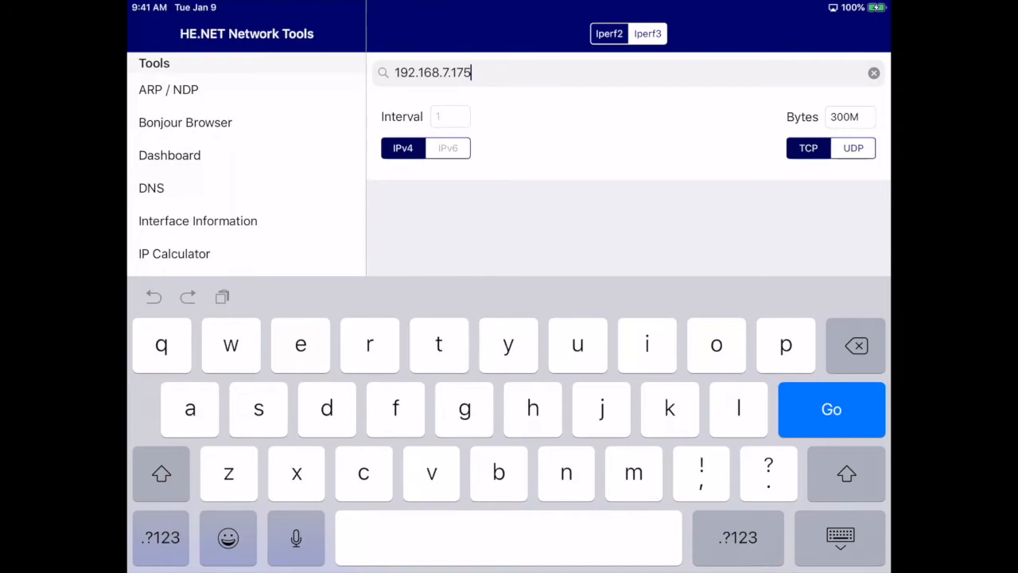
click(830, 408)
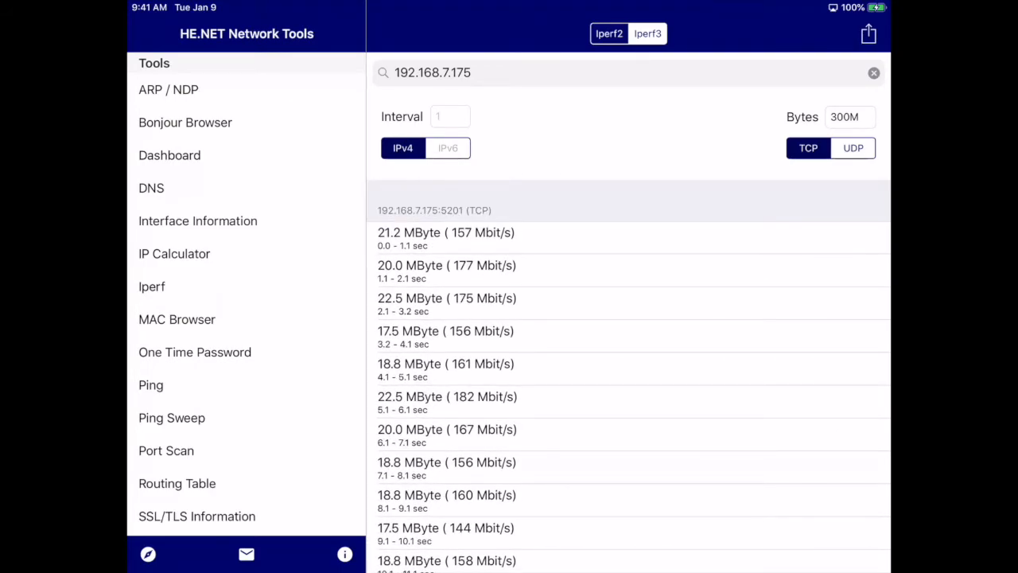
- Scroll through the finished iperf3 intervals to 14.6 sec, ending near 196–197 Mbit/s
scroll(down, 3)
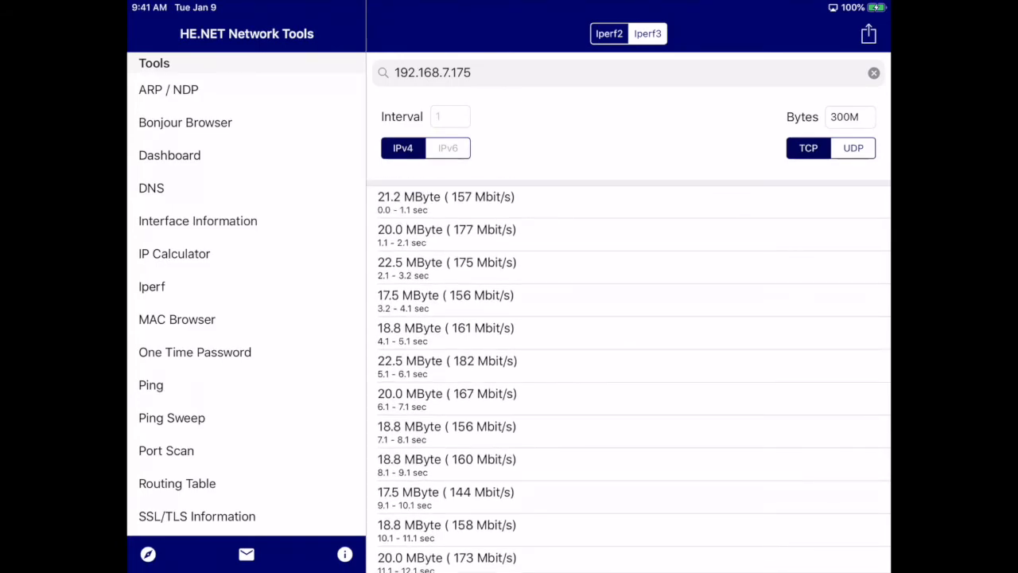
scroll(down, 3)
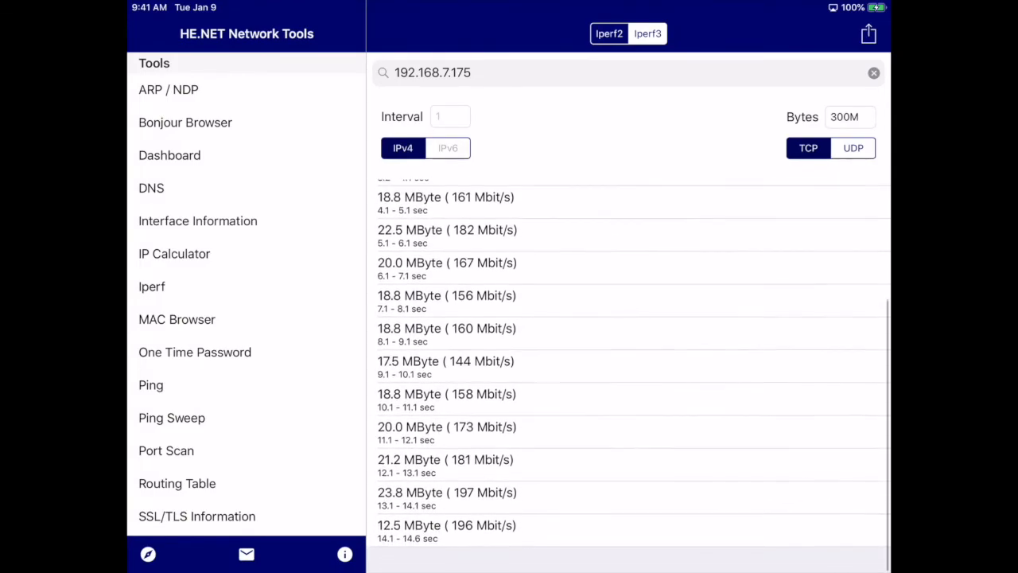
scroll(down, 3)
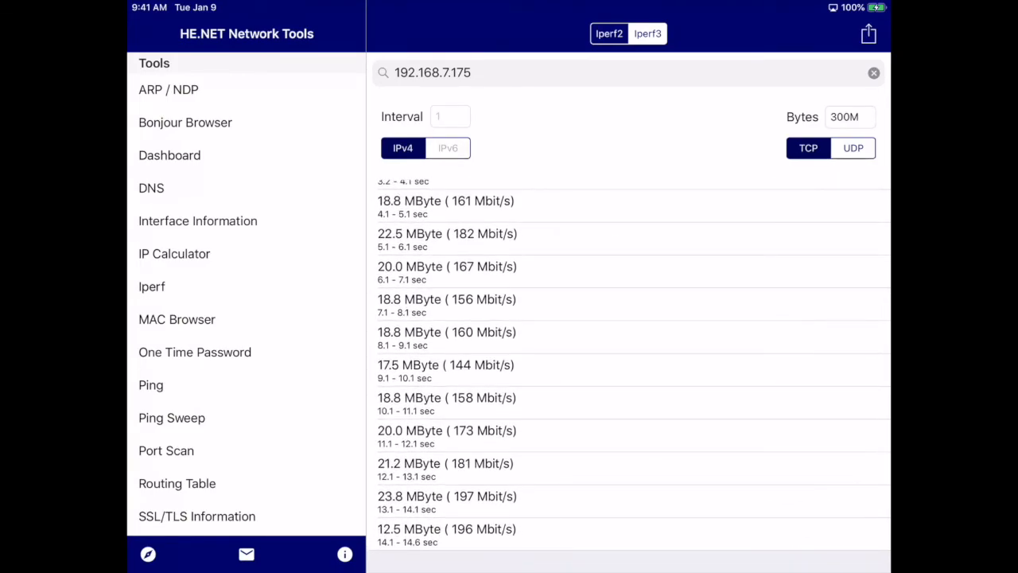